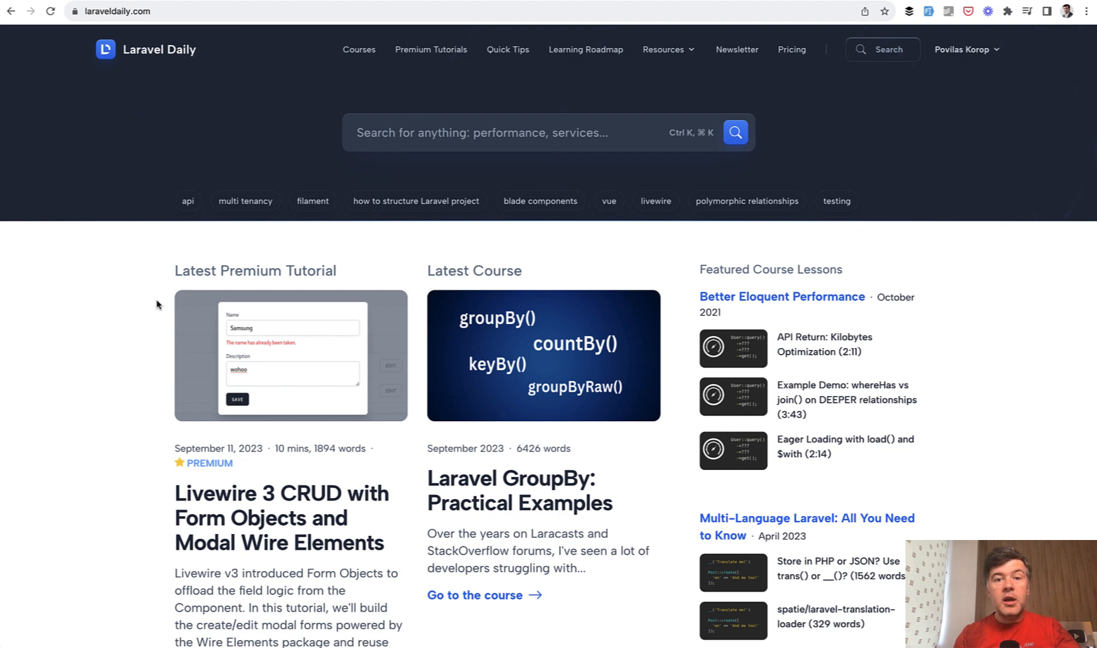
mouse_move(137, 227)
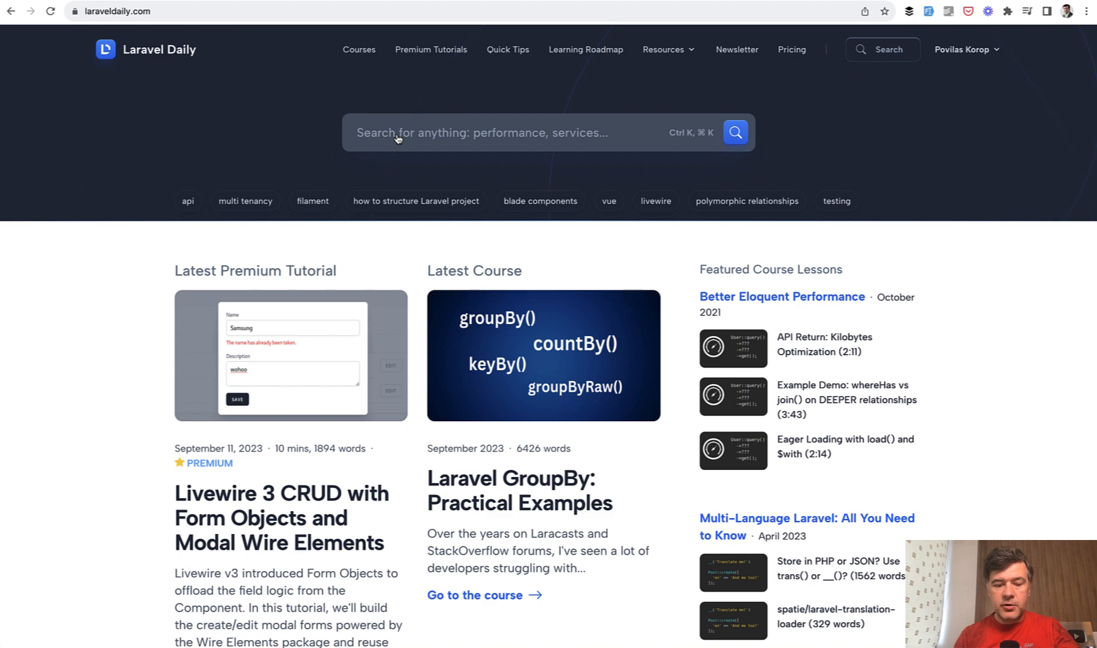
Search the site for 'fila' and open the filament tag's tutorials page
text(fila)
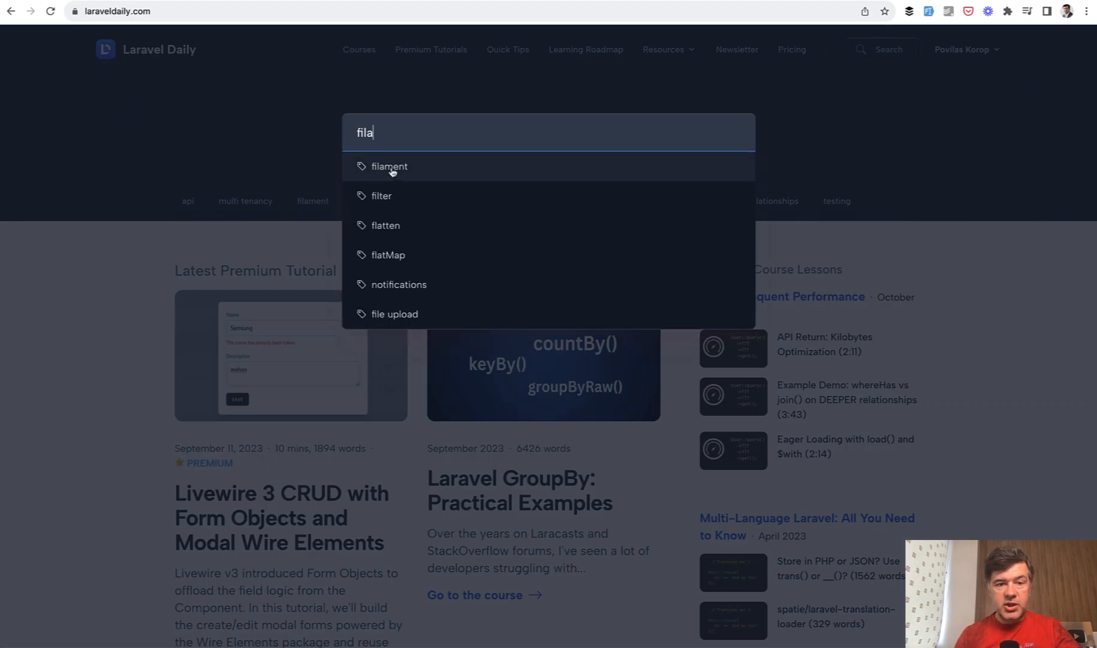
click(390, 166)
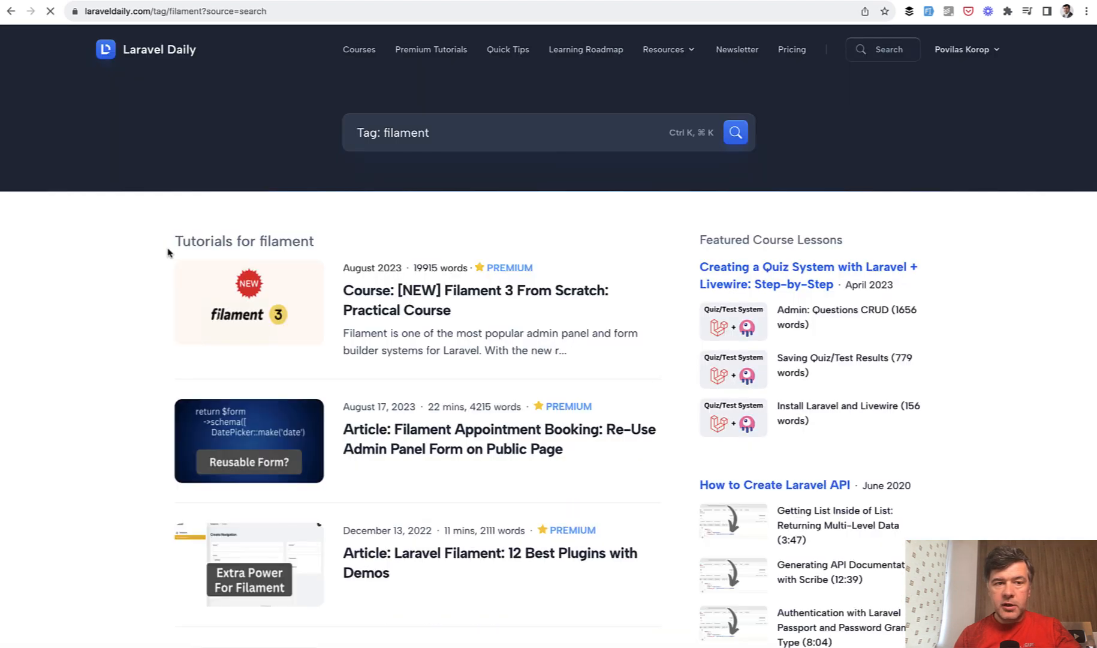
scroll(down, 3)
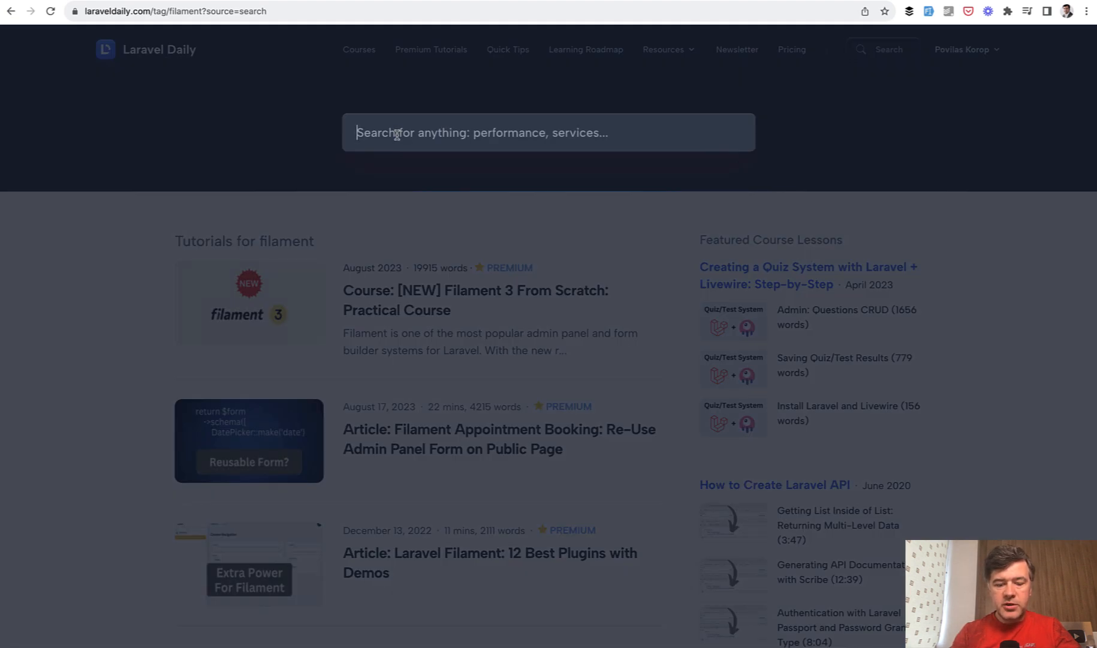
Search 'auto' to see suggested tags like testing and auth
text(auto)
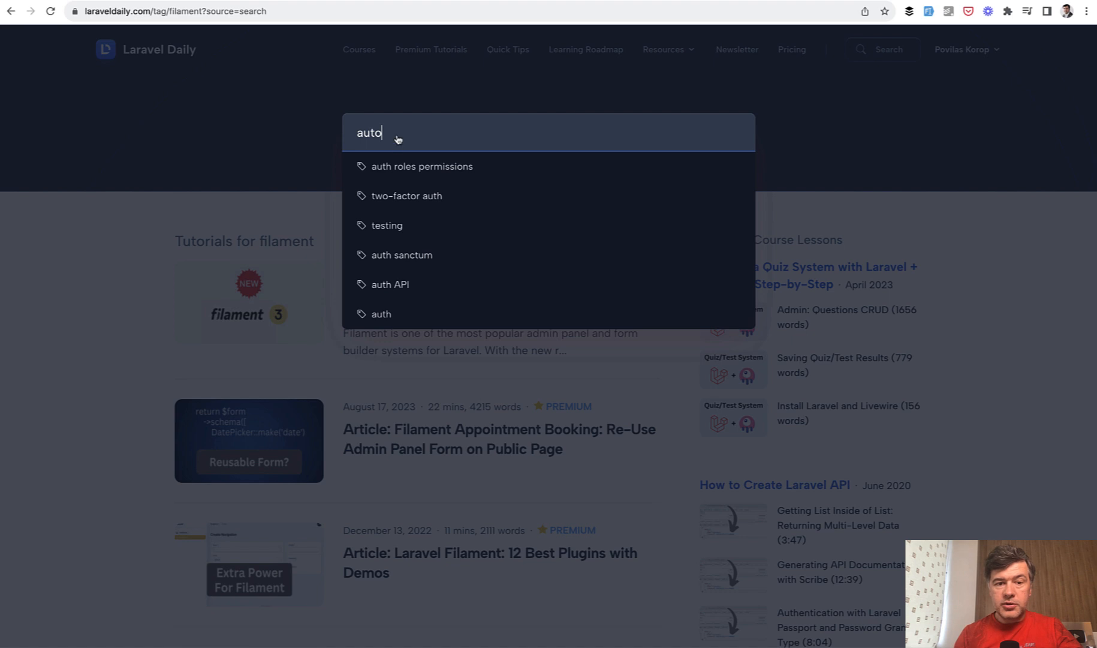
mouse_move(407, 230)
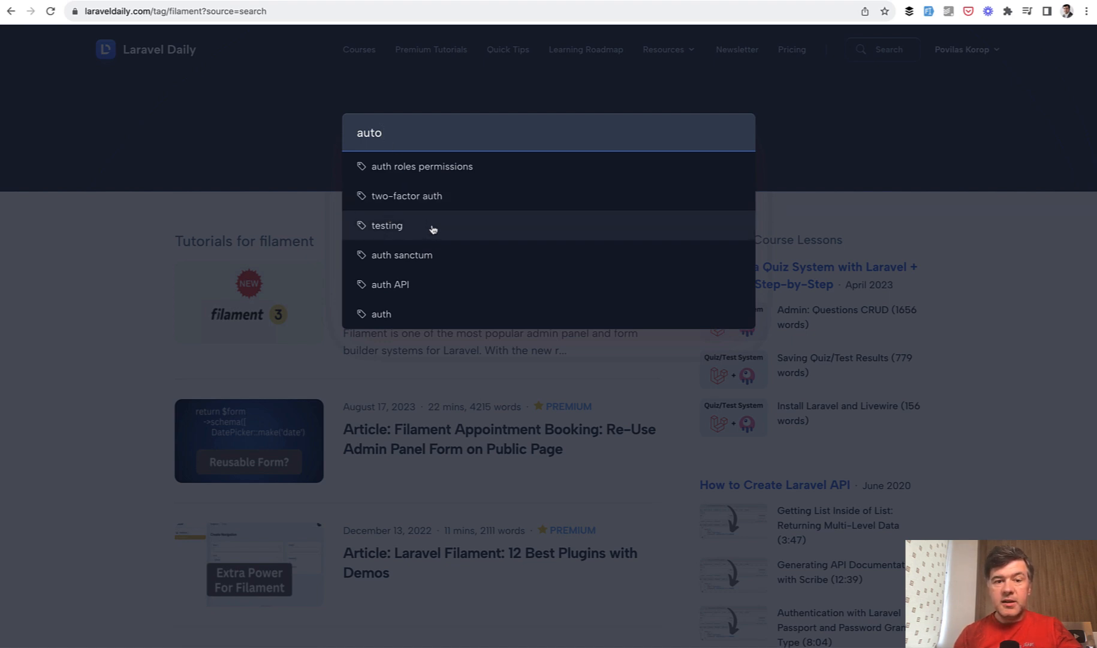
mouse_move(377, 259)
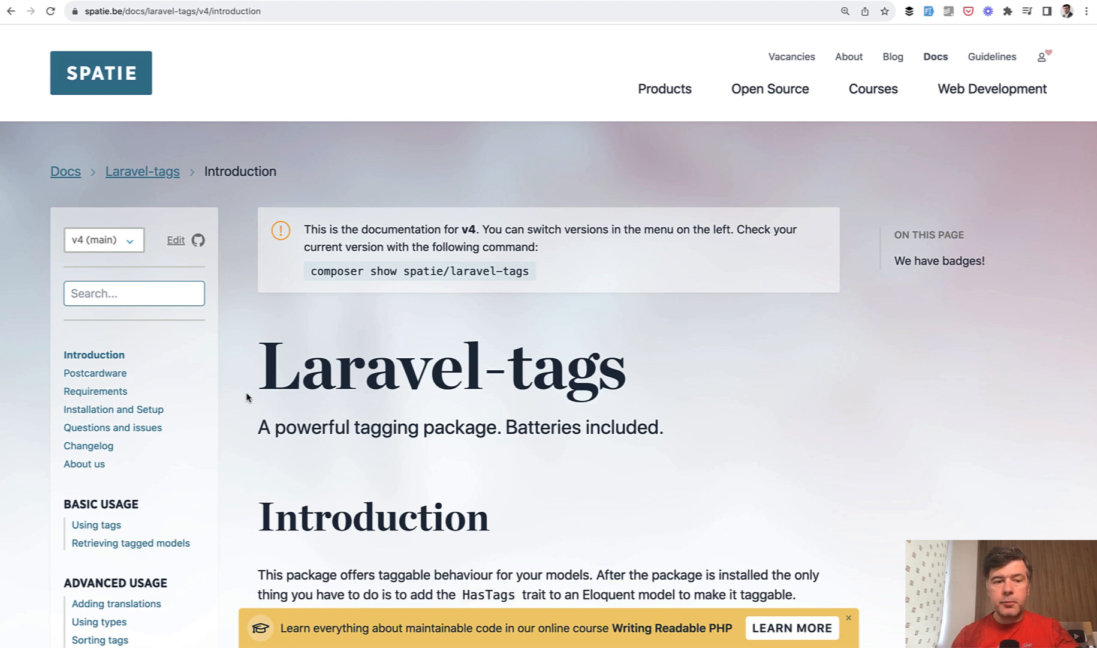
Read the laravel-tags 'Using tags' docs down to the withAnyTags and withAllTags scopes
scroll(down, 3)
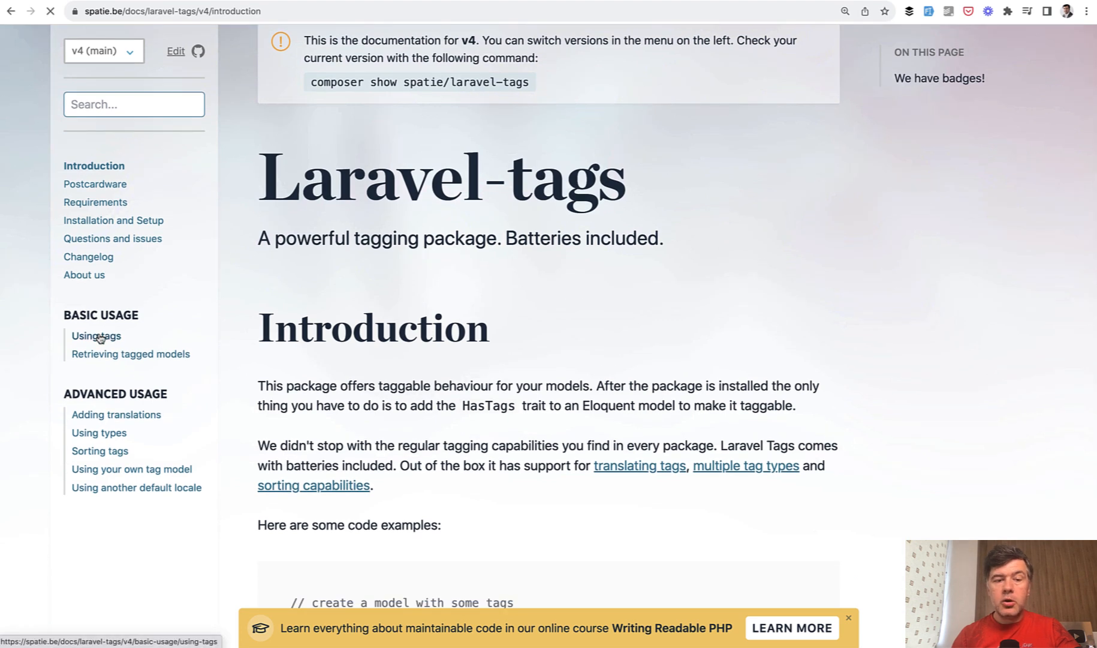
click(96, 336)
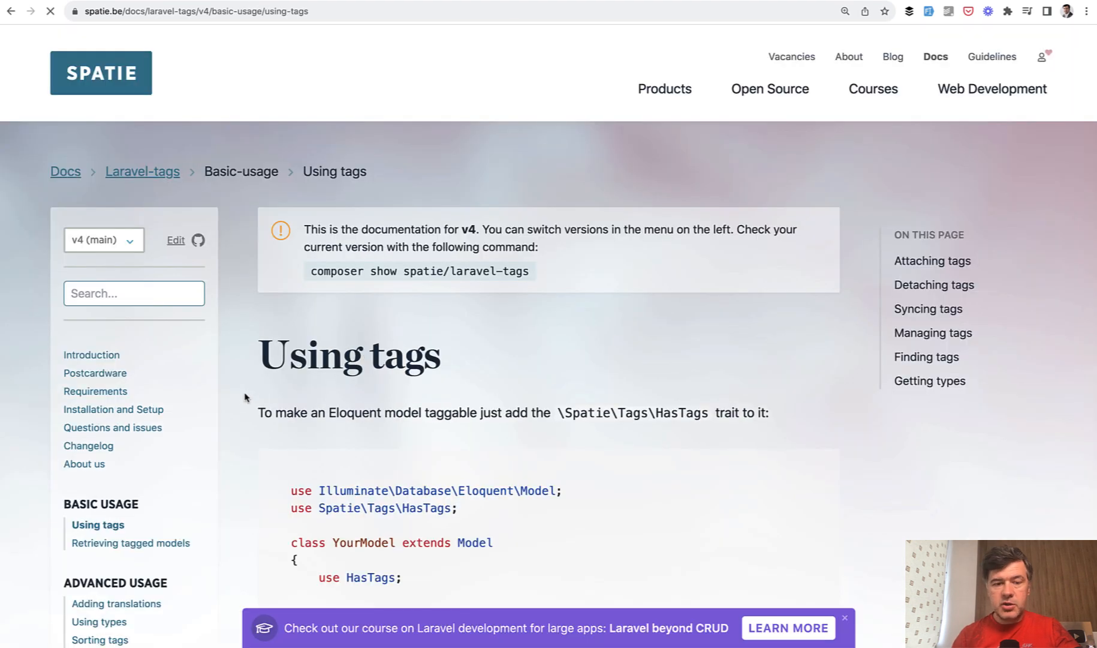
scroll(down, 3)
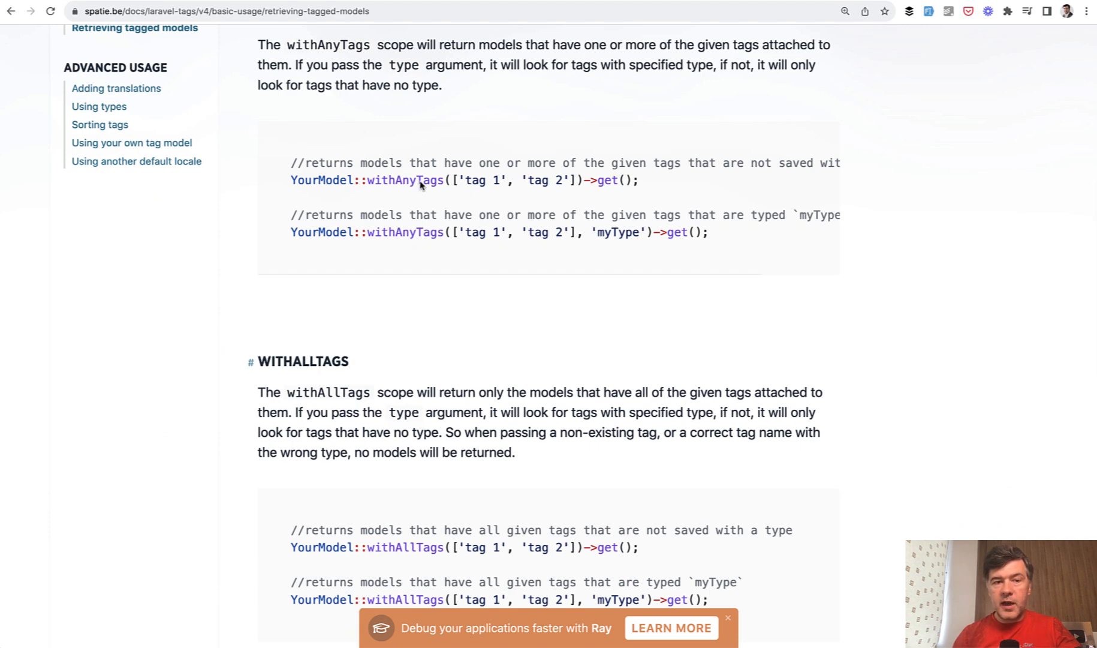
scroll(down, 3)
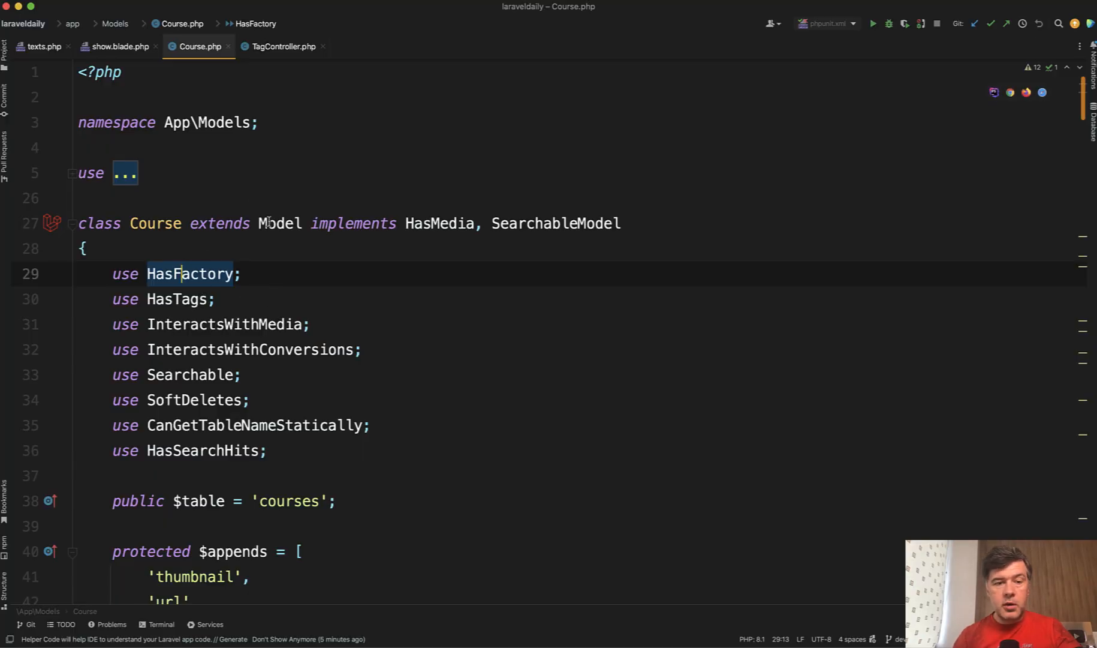
Point out the HasTags trait in the Course model's trait list
click(155, 223)
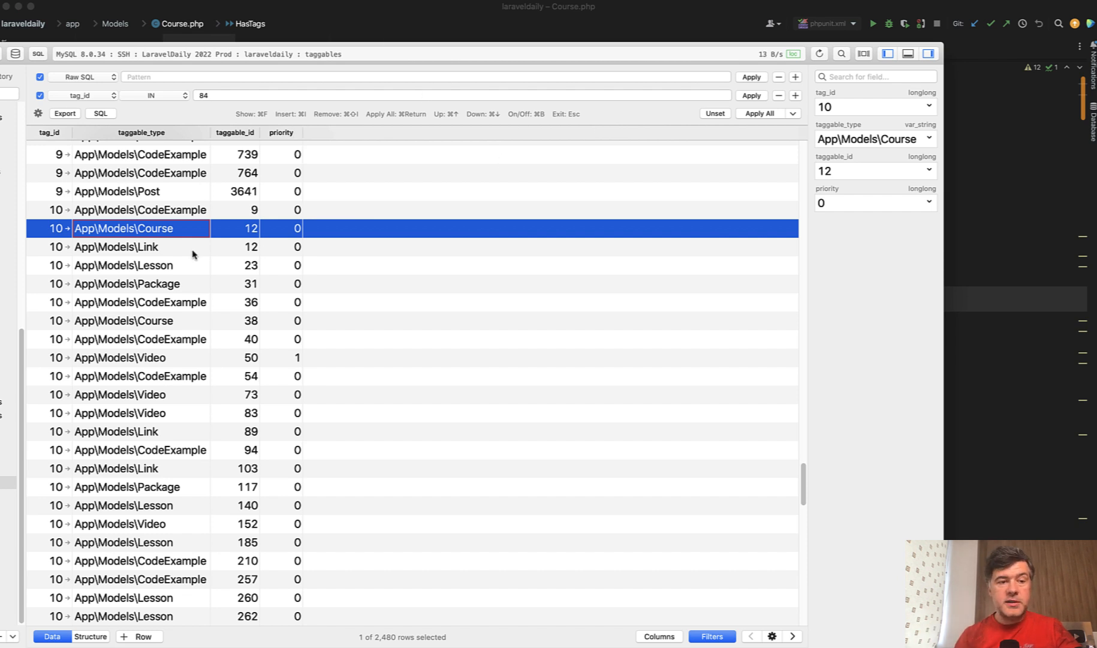
mouse_move(196, 239)
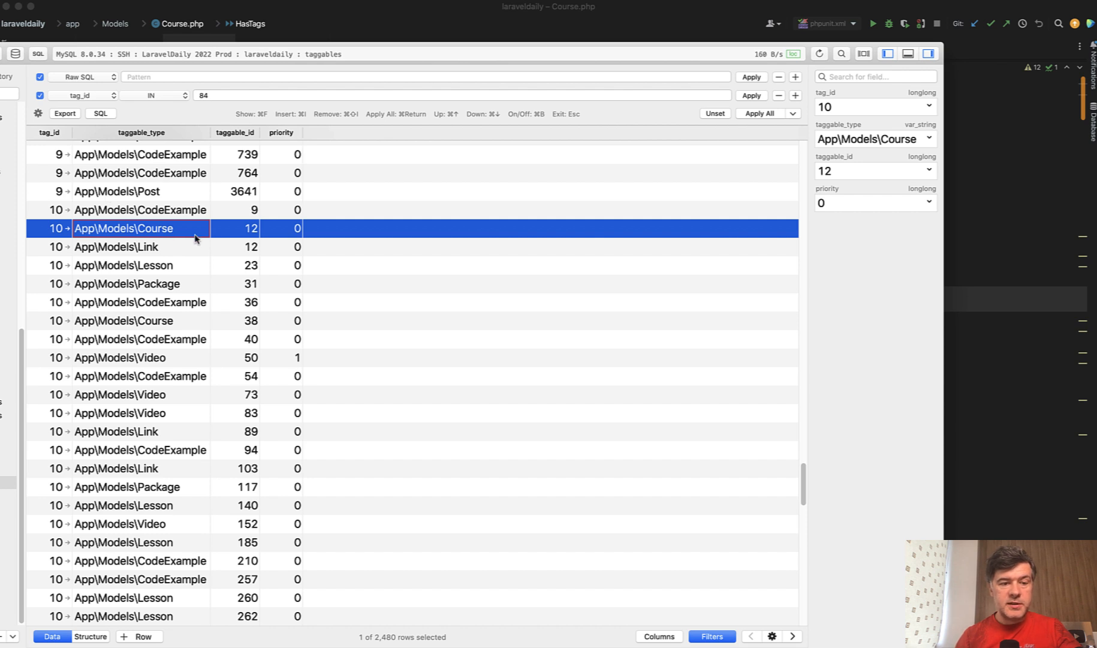
mouse_move(56, 242)
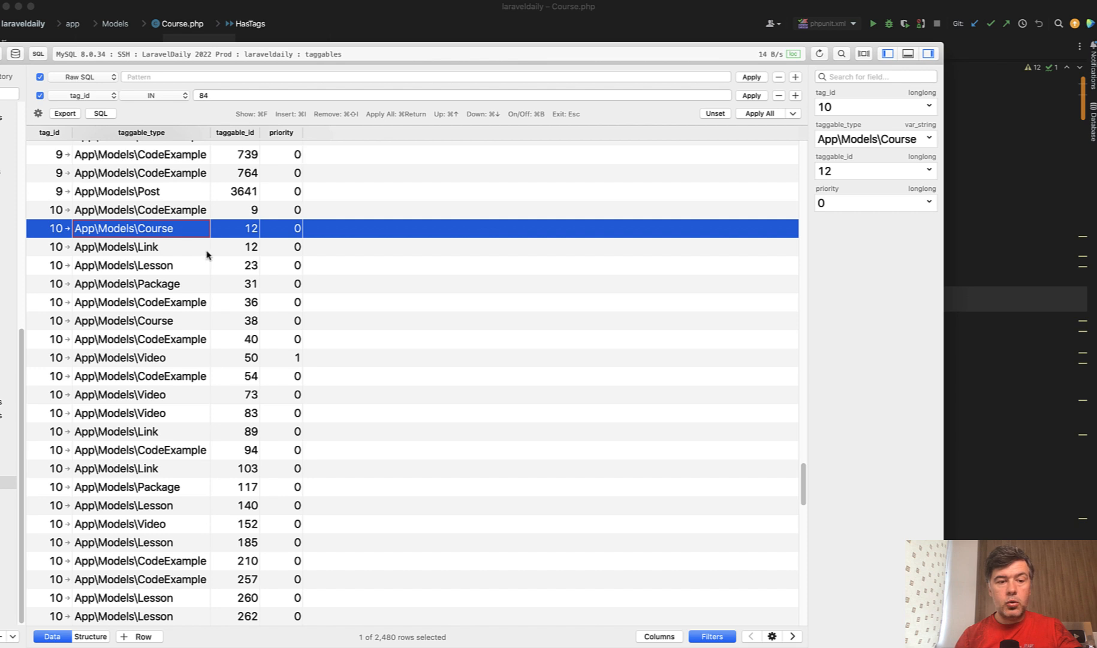
mouse_move(152, 248)
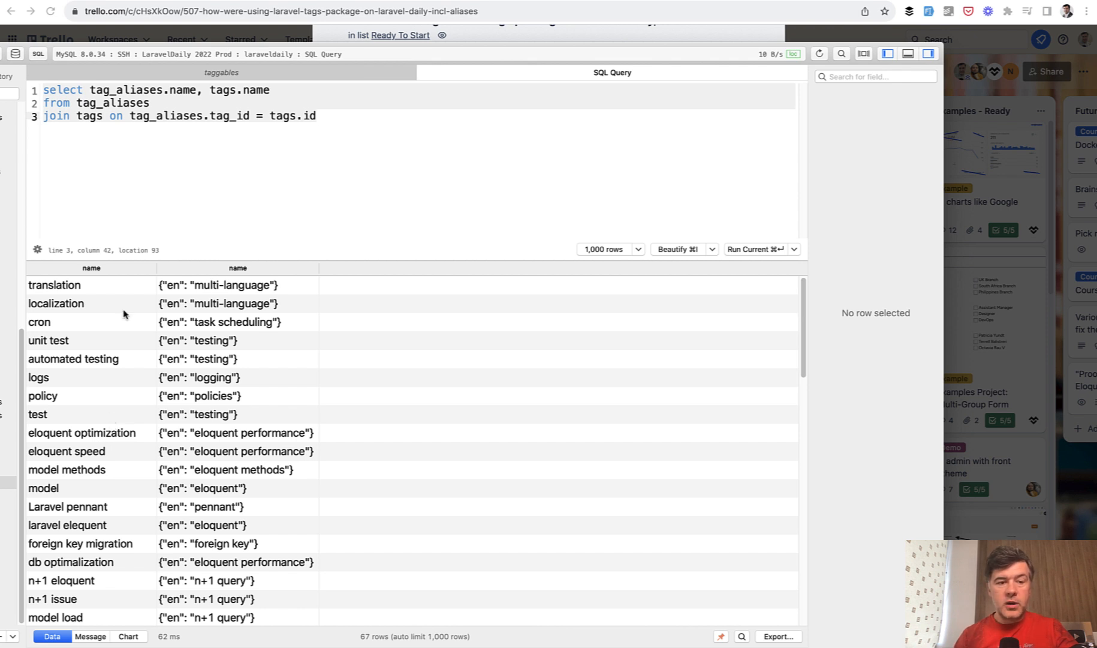
mouse_move(235, 311)
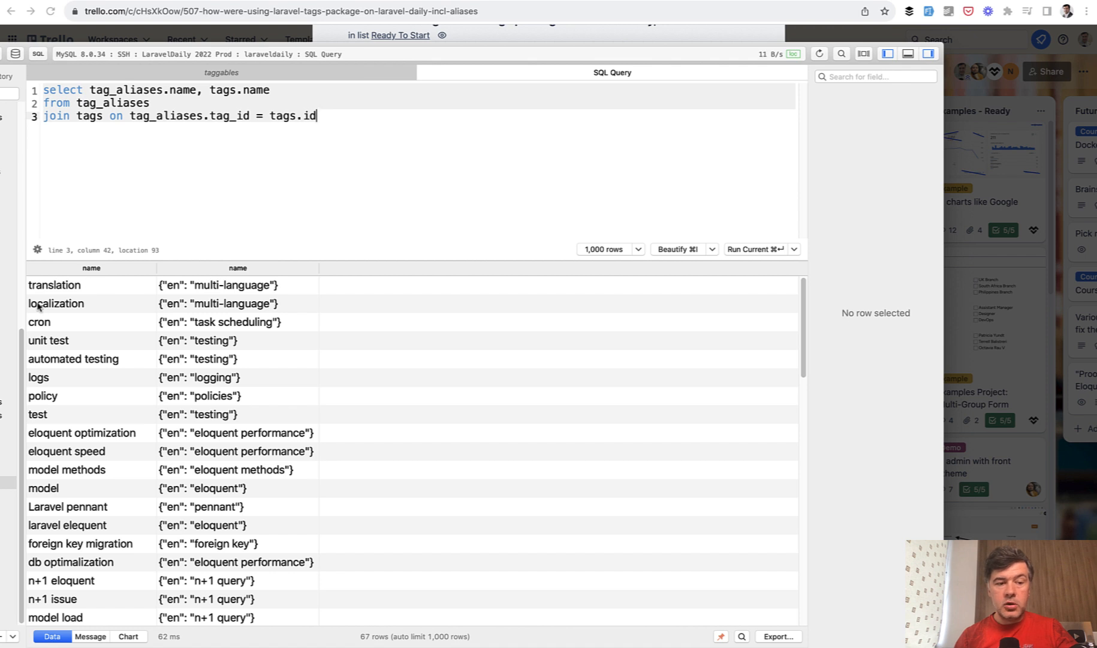
mouse_move(107, 314)
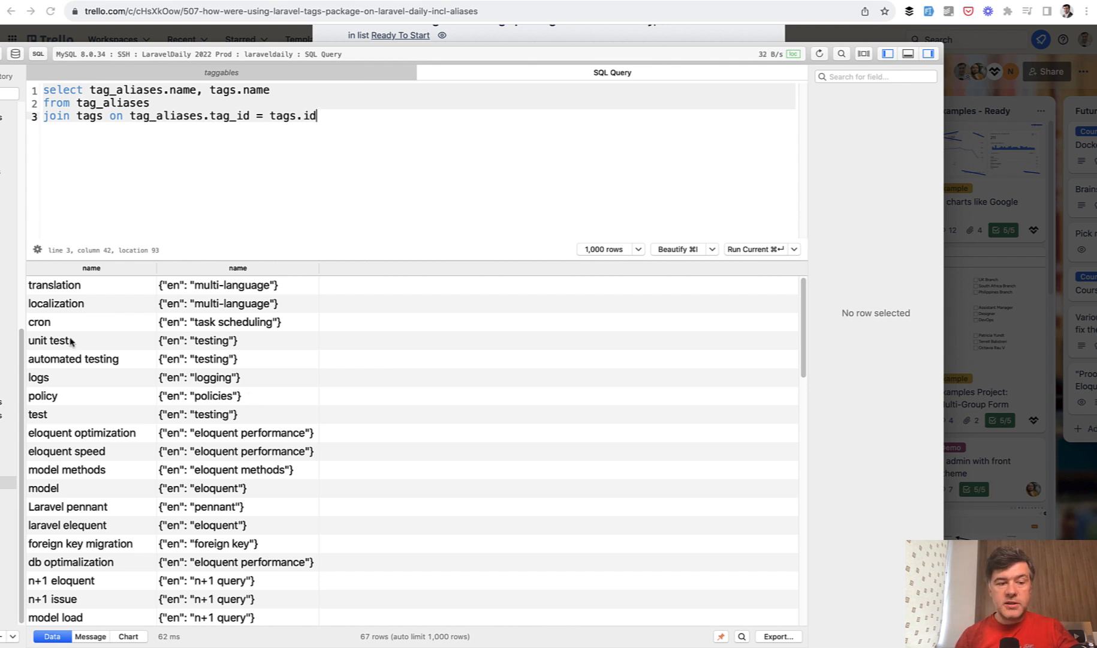
mouse_move(119, 370)
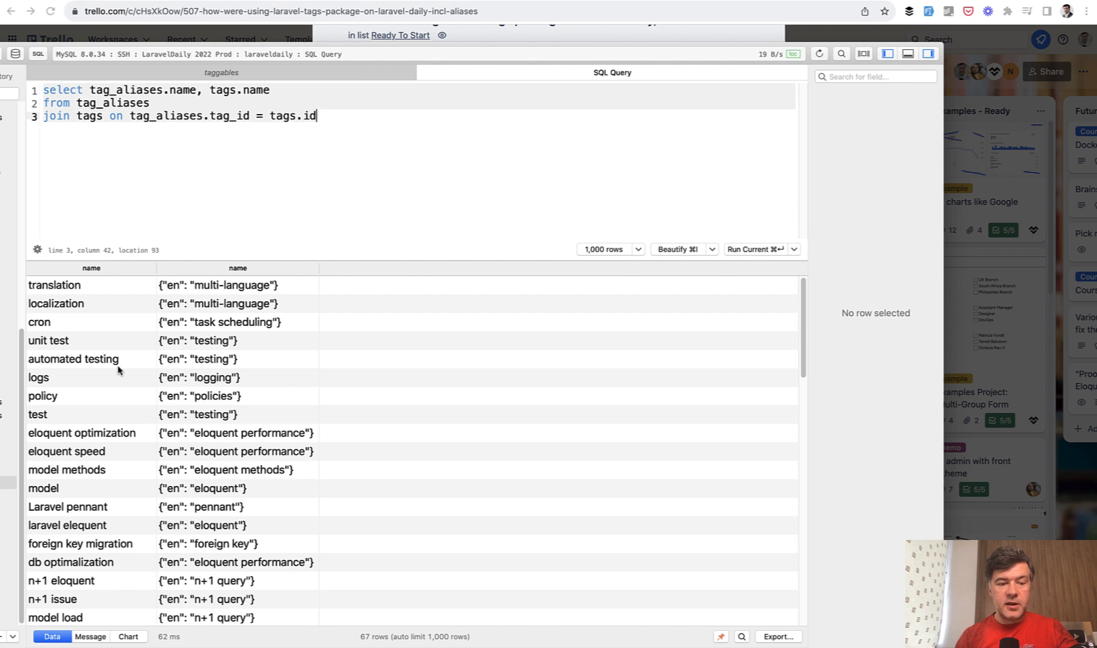
Select the eloquent optimization alias row mapped to eloquent performance
click(82, 432)
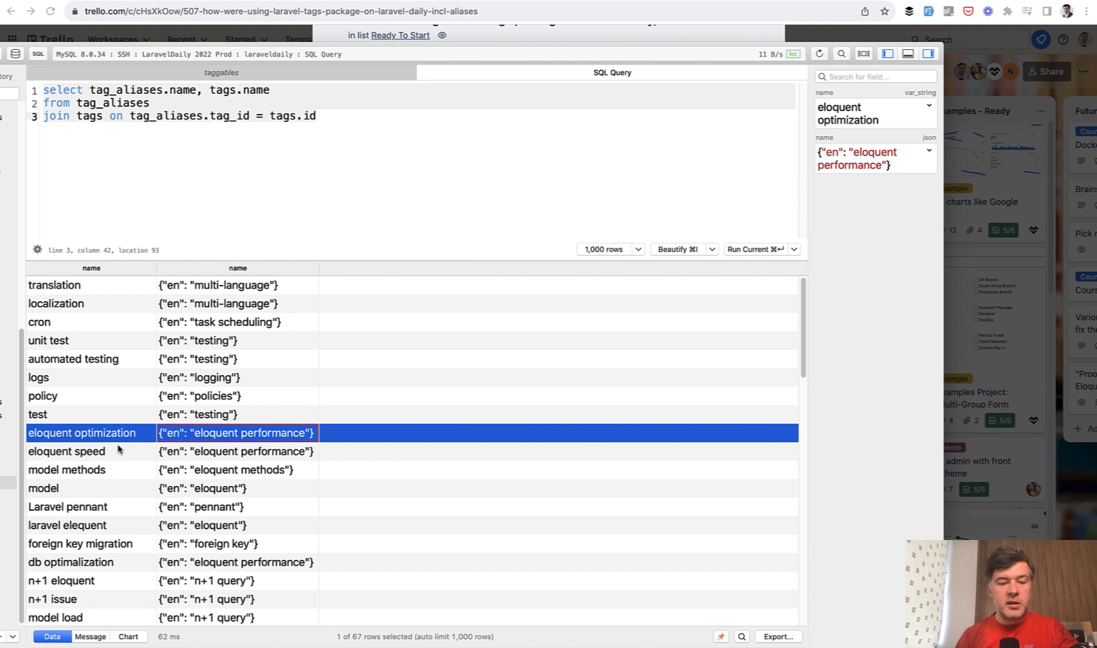
mouse_move(311, 511)
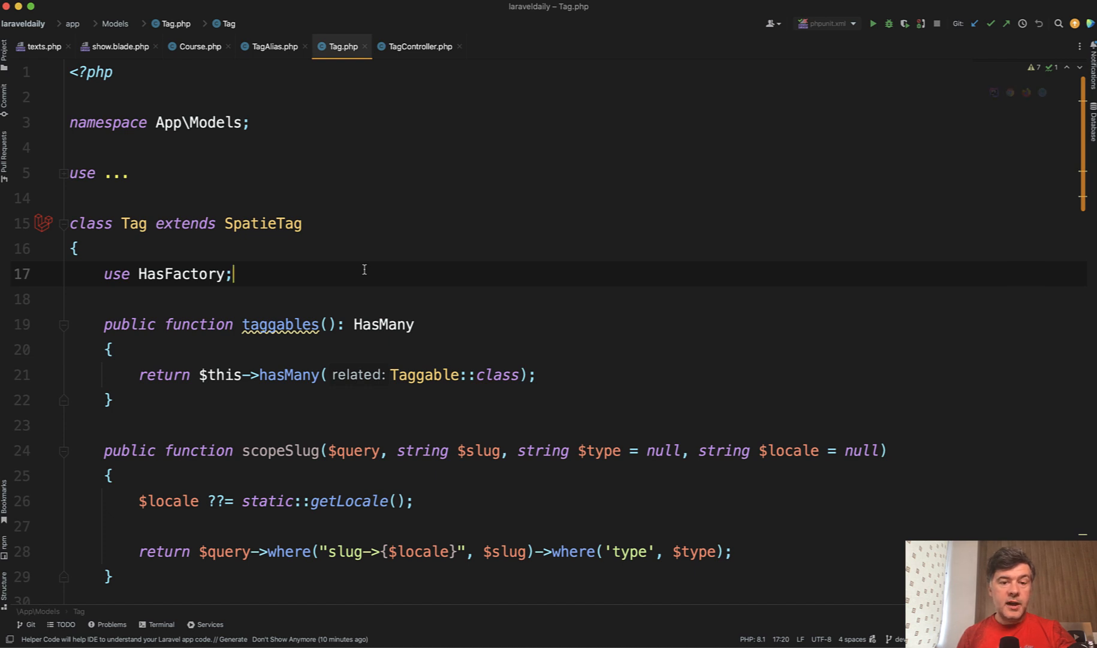
Scroll through the Tag model's taggables, tagType and courses relations
scroll(down, 3)
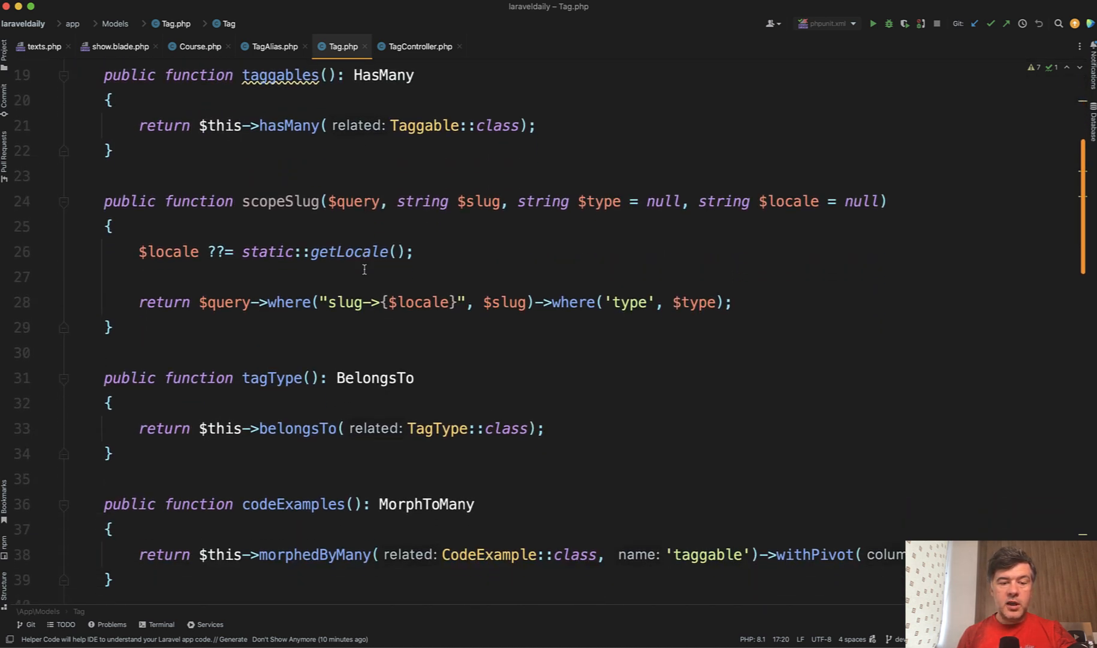
scroll(down, 3)
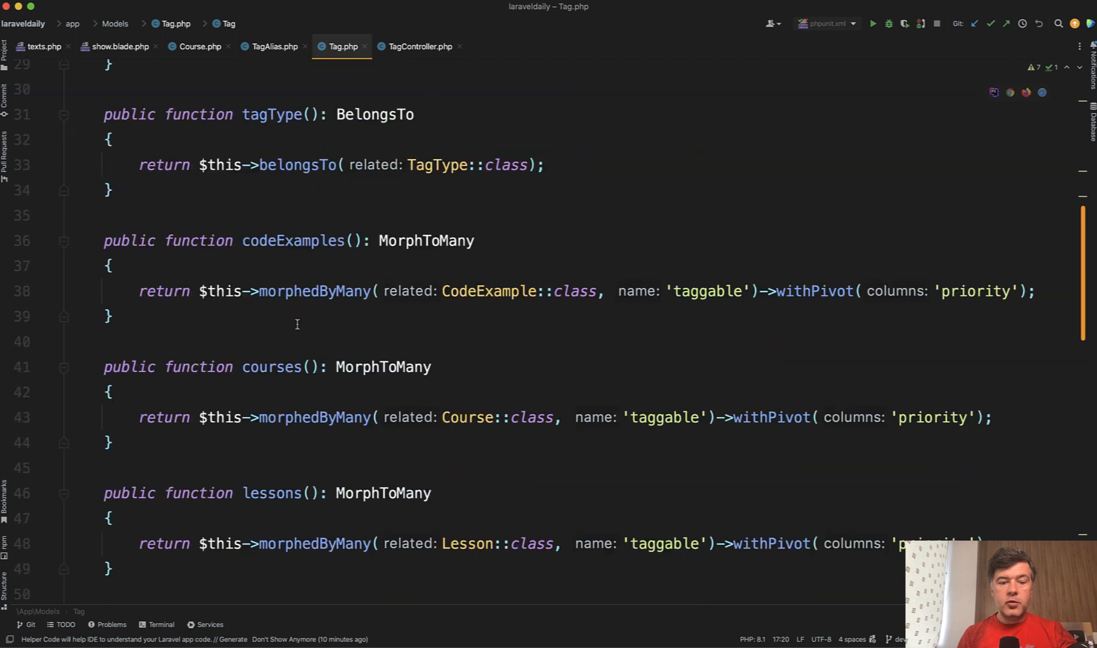
scroll(down, 3)
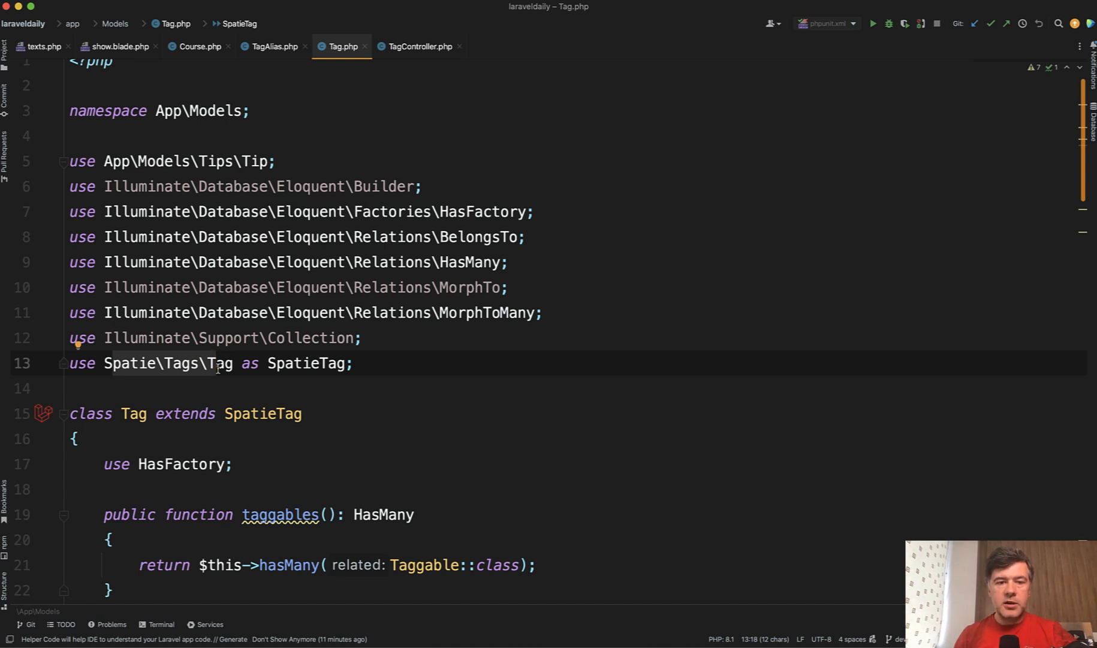
mouse_move(259, 35)
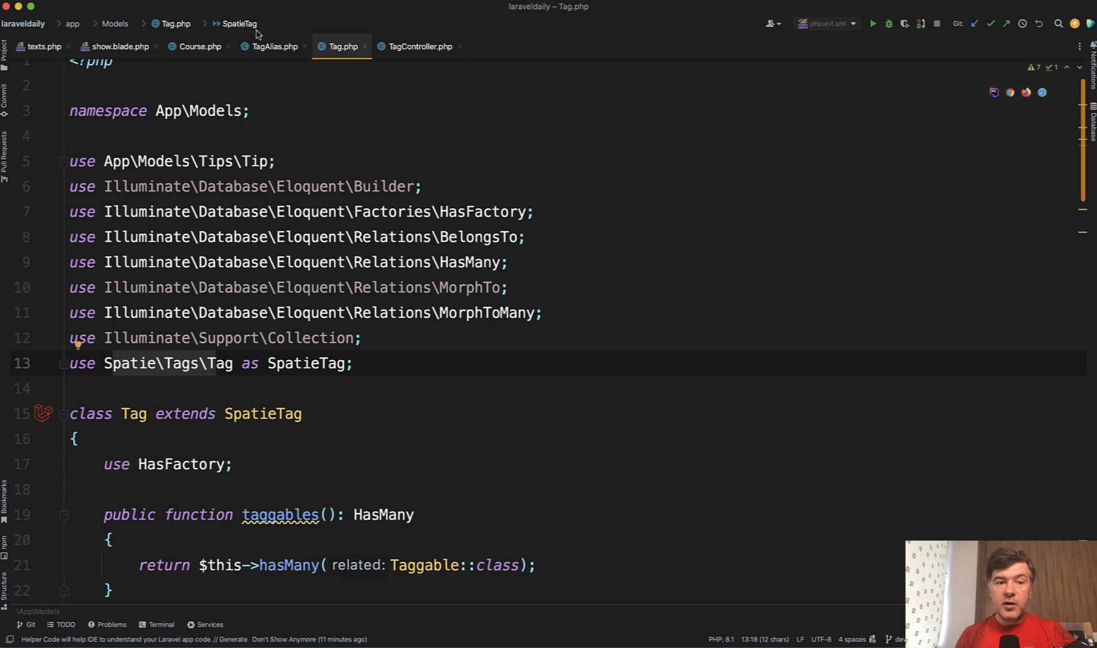